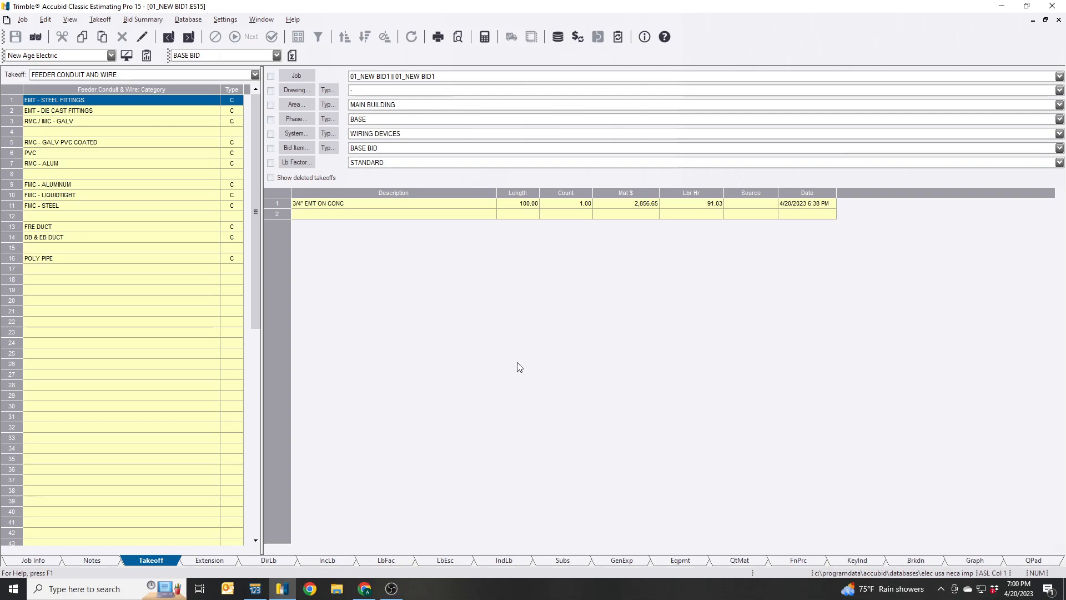
mouse_move(467, 63)
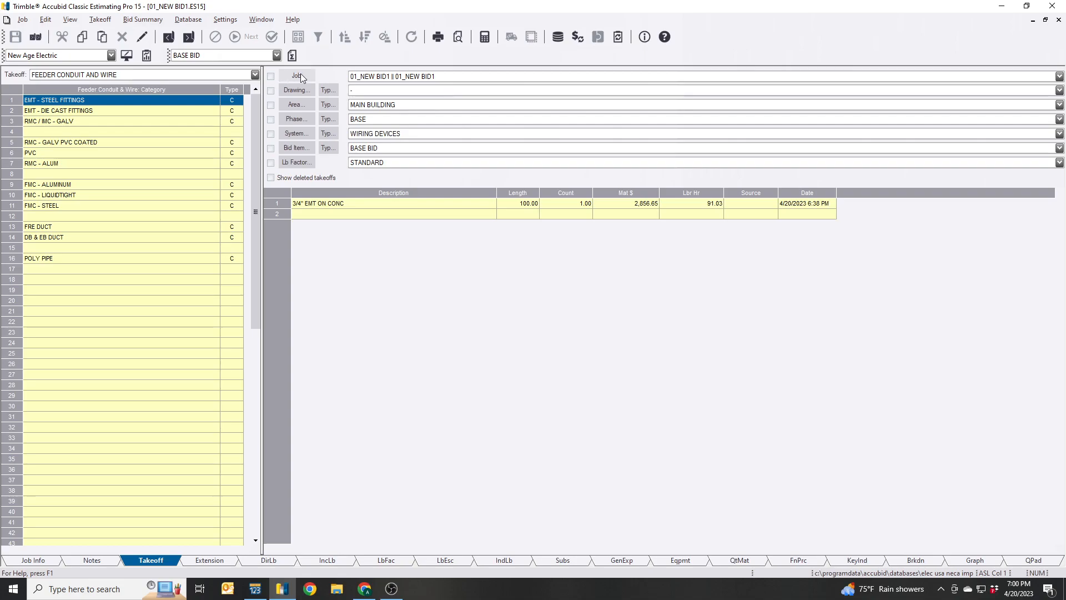
Step: Check the job list, then add drawing E101 and assign it to the takeoff
click(296, 76)
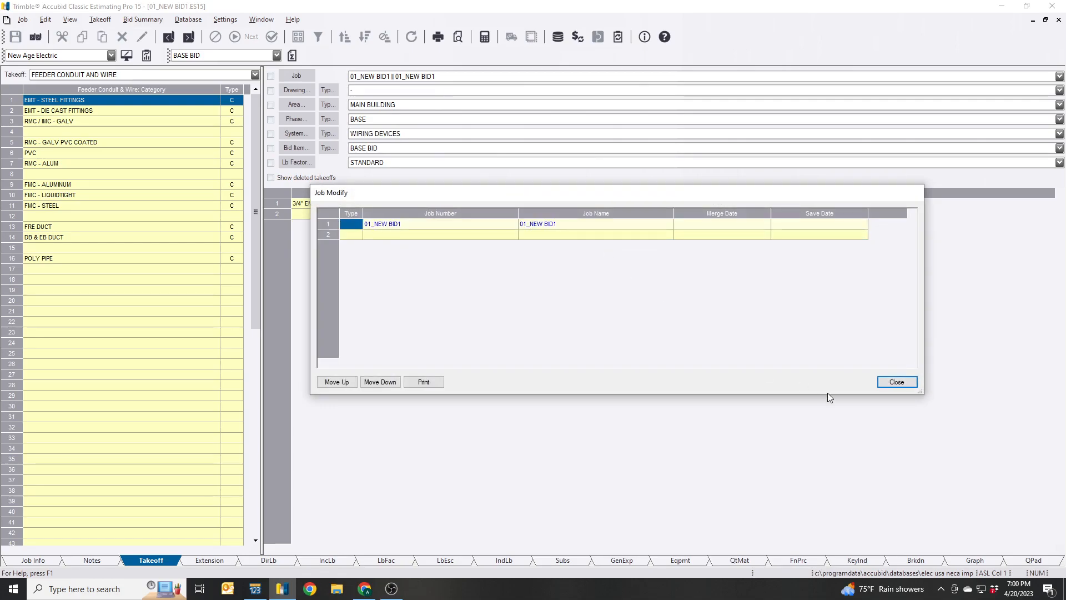
click(896, 382)
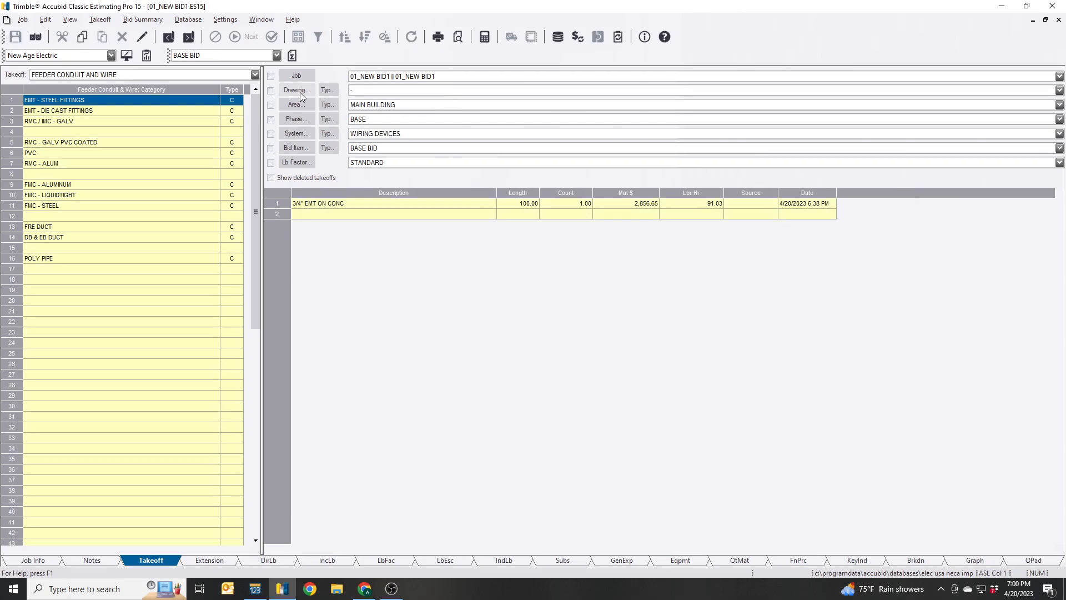
click(296, 90)
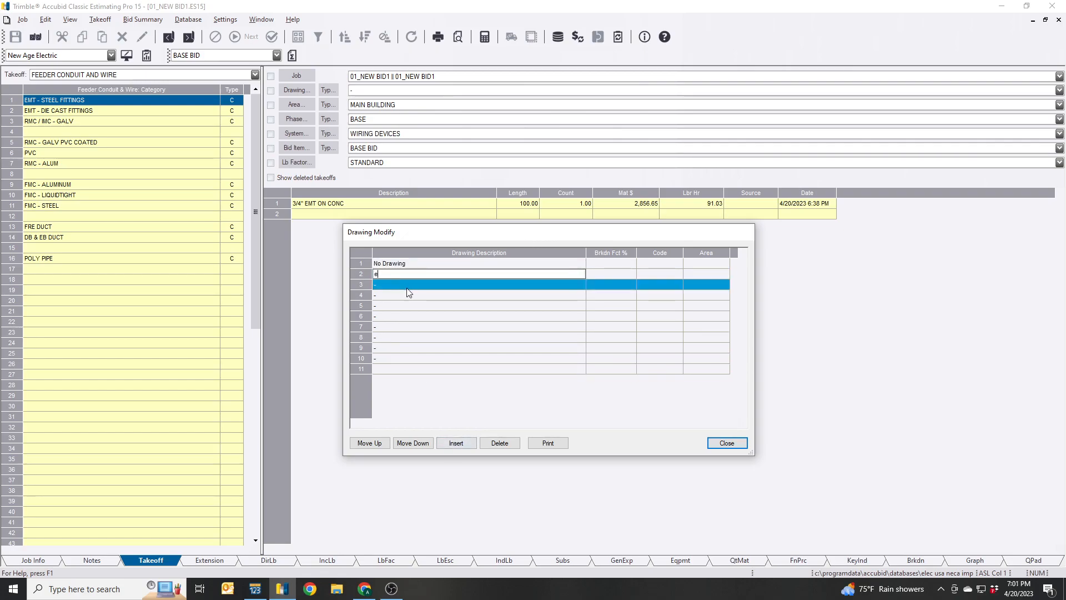
text(101)
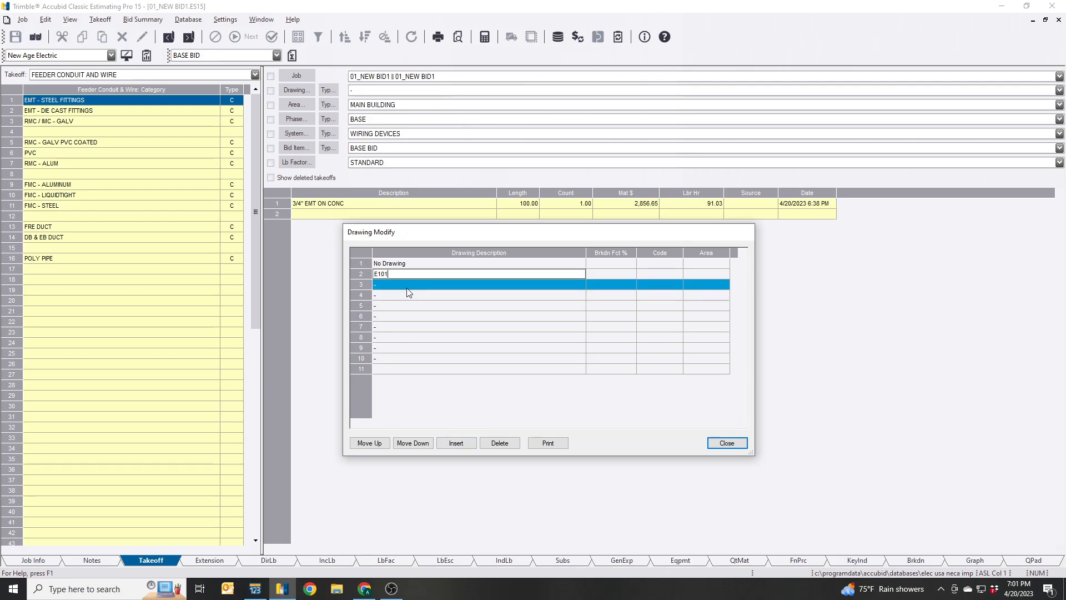
click(726, 443)
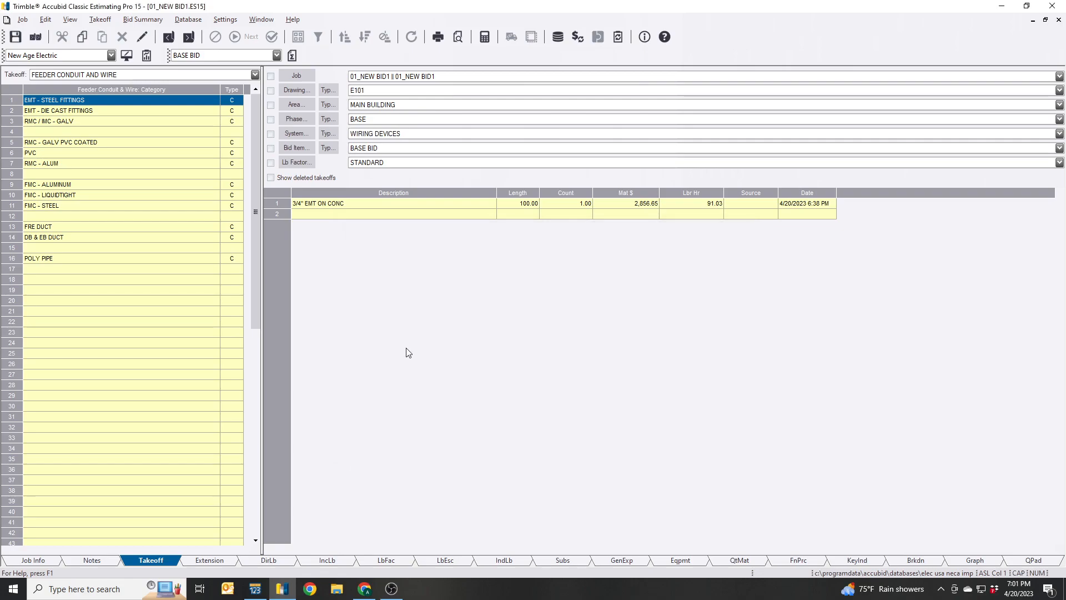
mouse_move(411, 266)
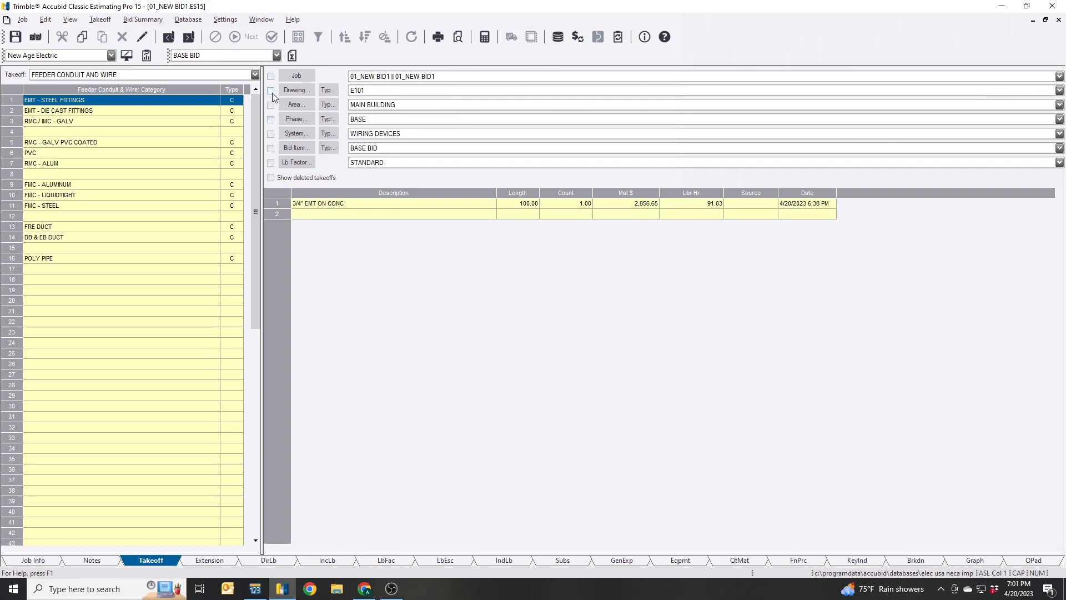
Step: Turn on the Drawing breakdown with E101 and confirm the drawing list
click(271, 90)
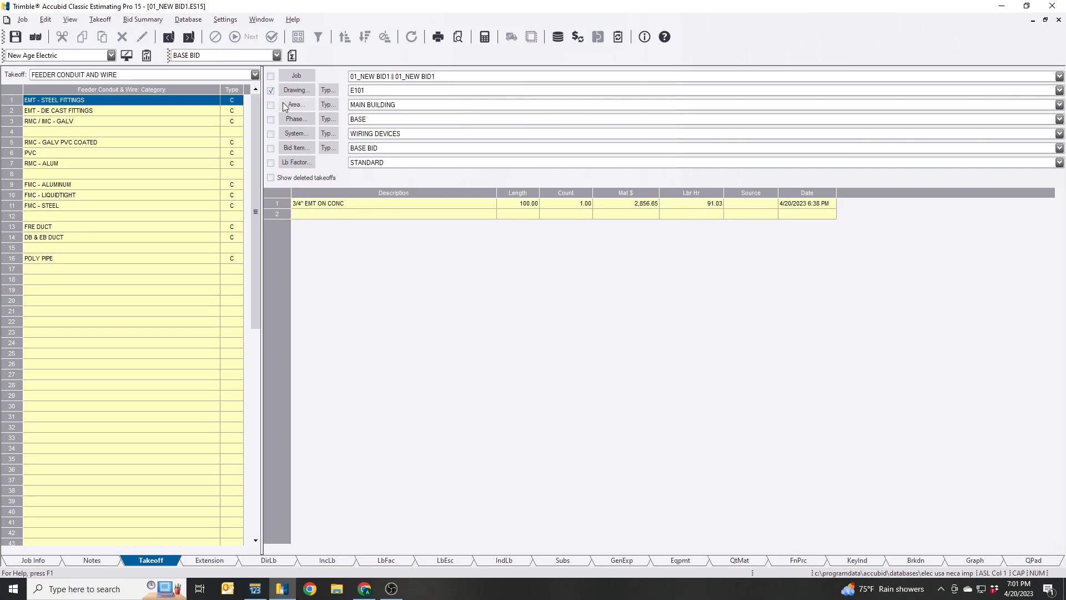
mouse_move(296, 134)
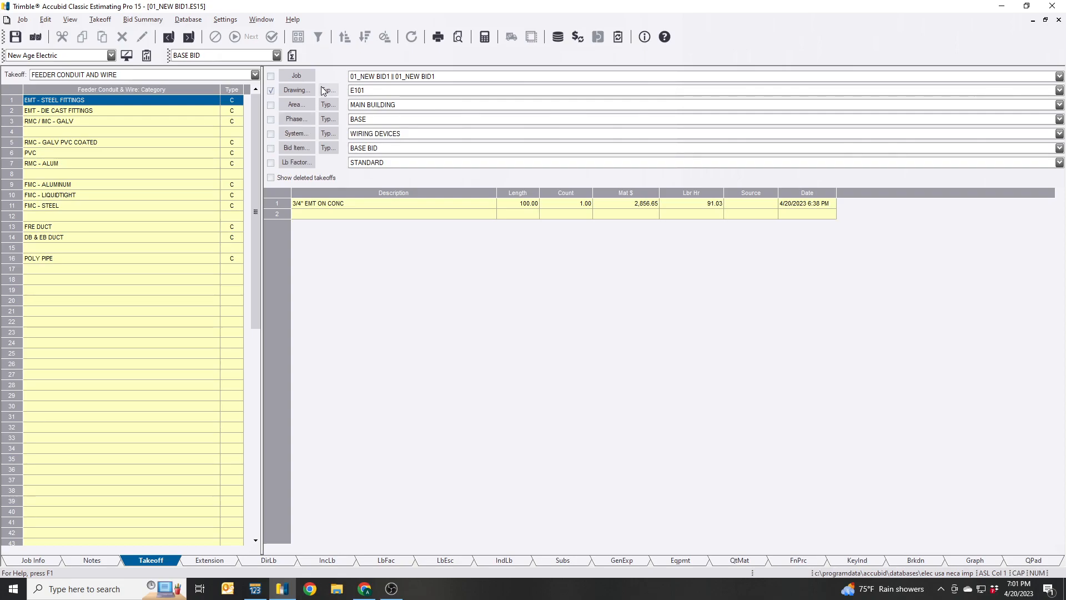
click(328, 90)
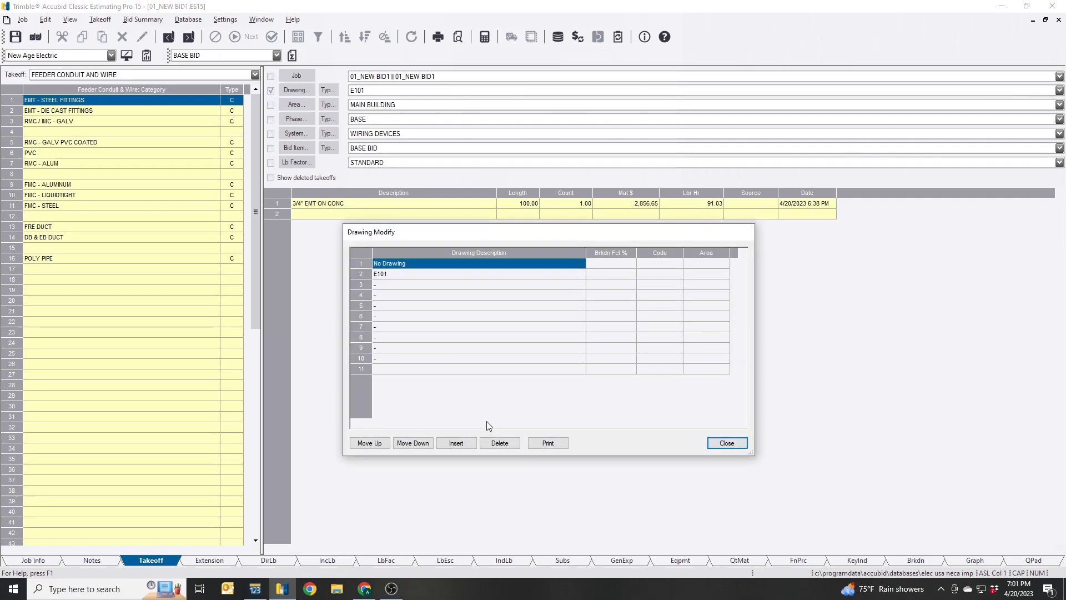
mouse_move(488, 418)
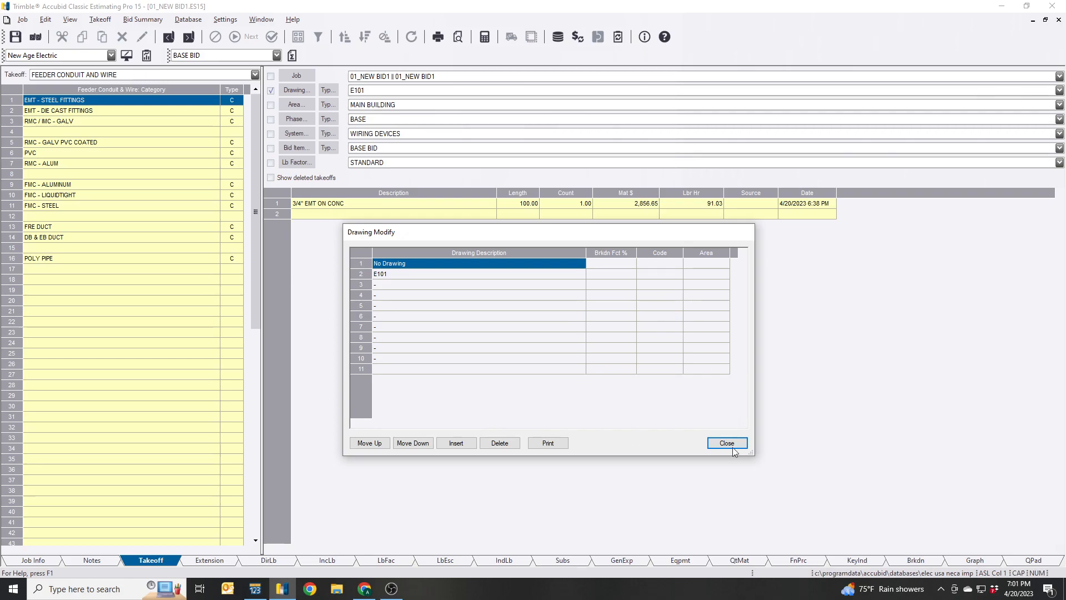
click(726, 442)
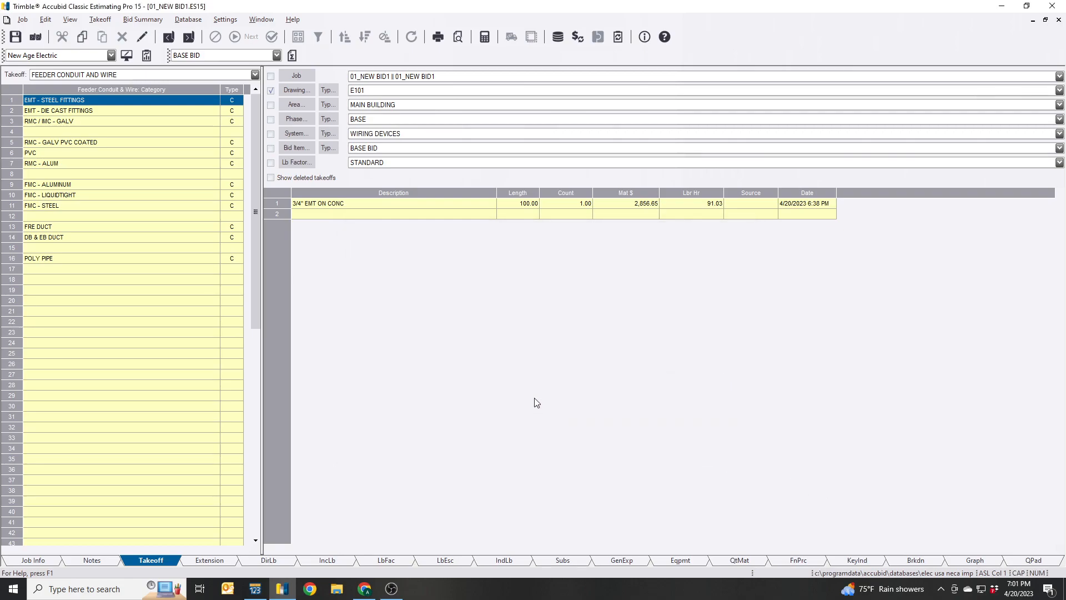
click(296, 104)
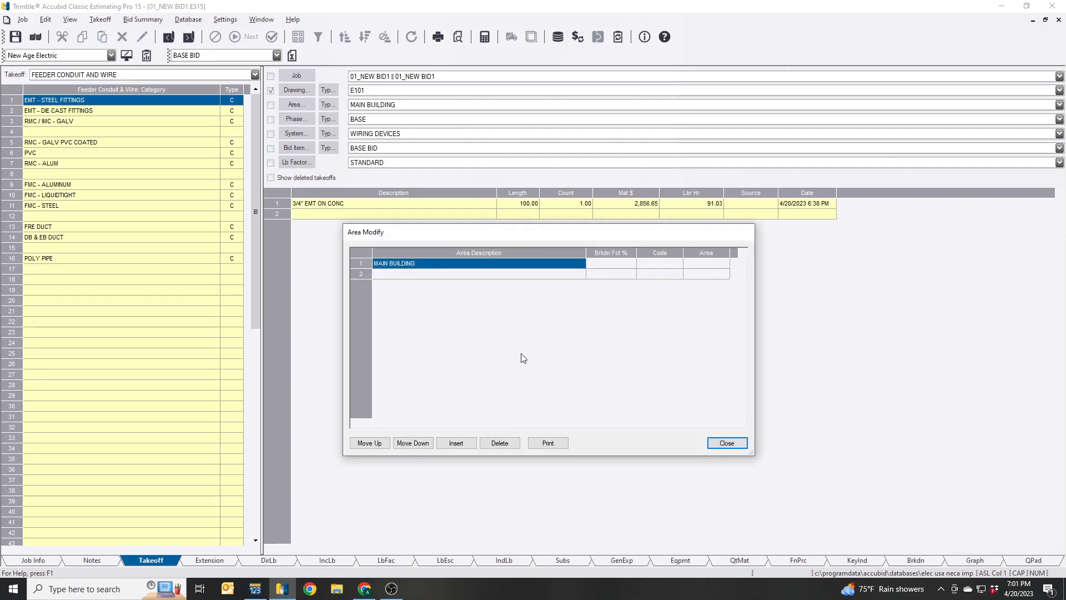
mouse_move(534, 348)
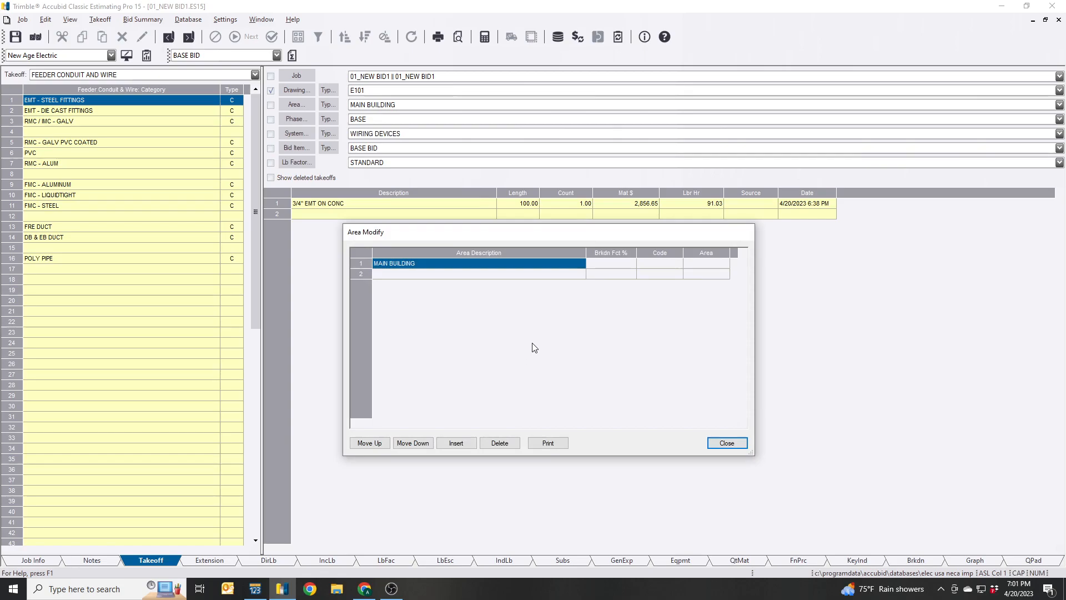
mouse_move(709, 469)
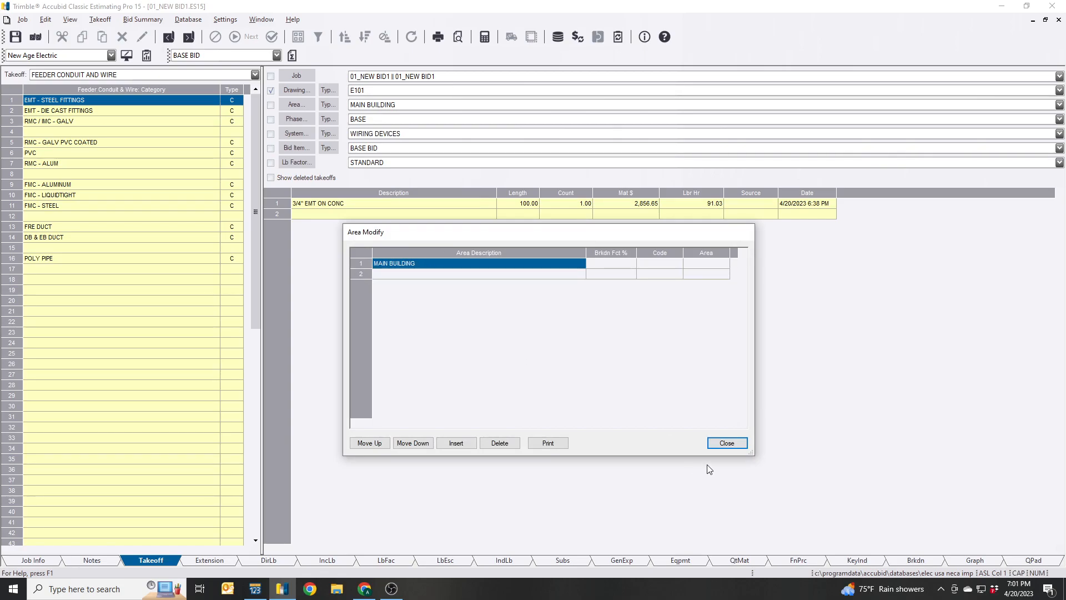
Step: Close the area and phase lists, keeping MAIN BUILDING and BASE as values
click(726, 443)
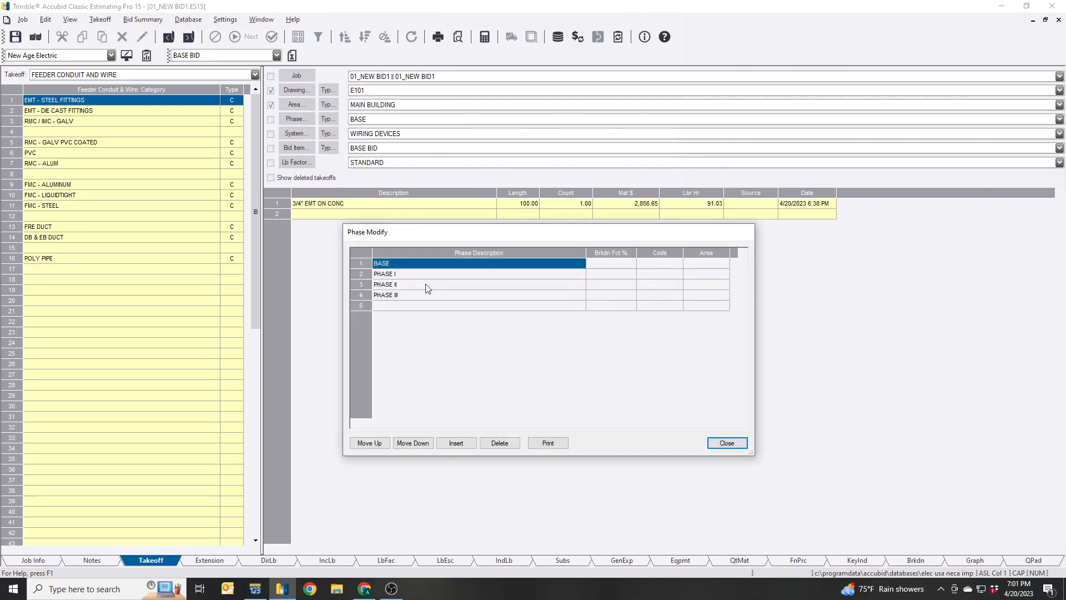
mouse_move(493, 320)
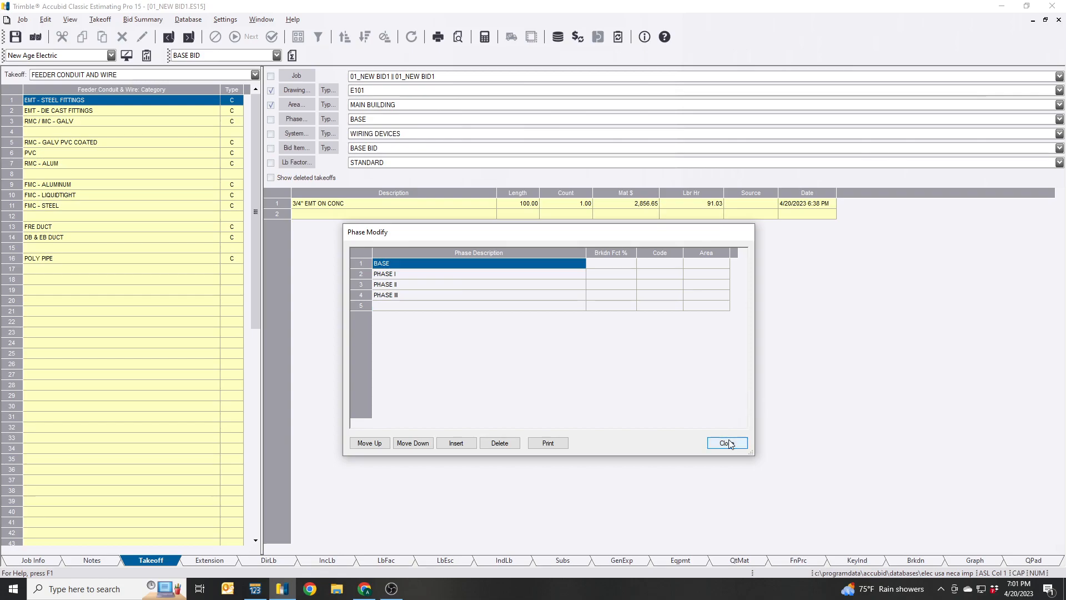
click(726, 442)
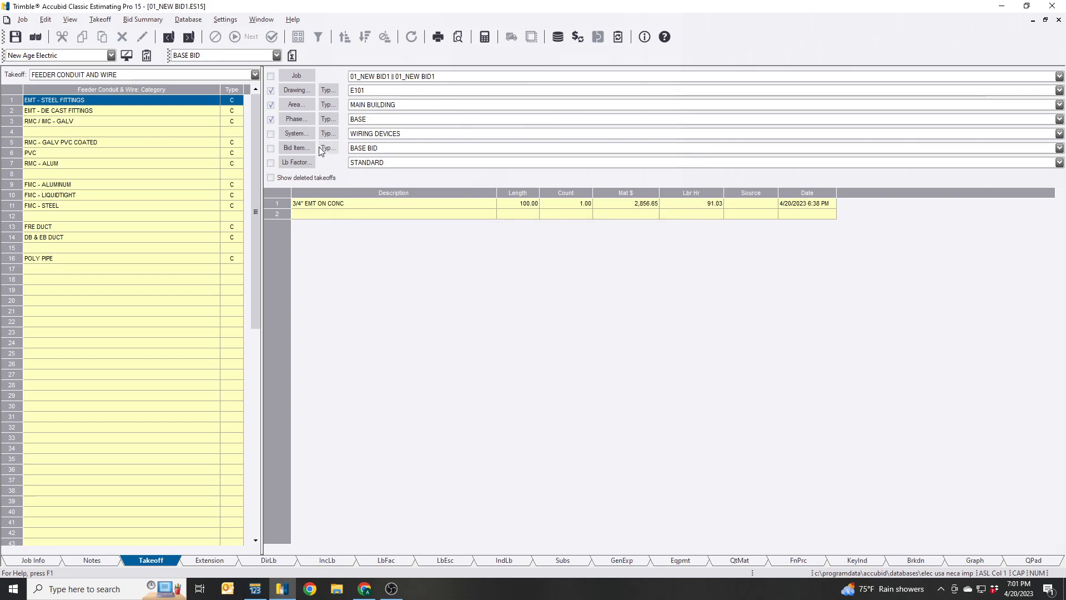
mouse_move(294, 133)
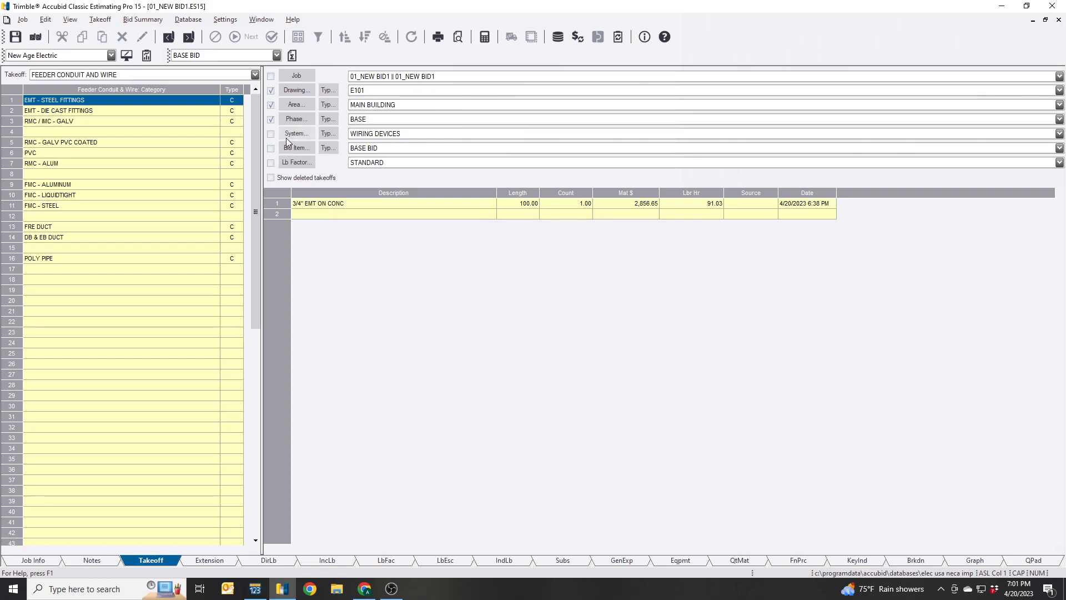
mouse_move(292, 140)
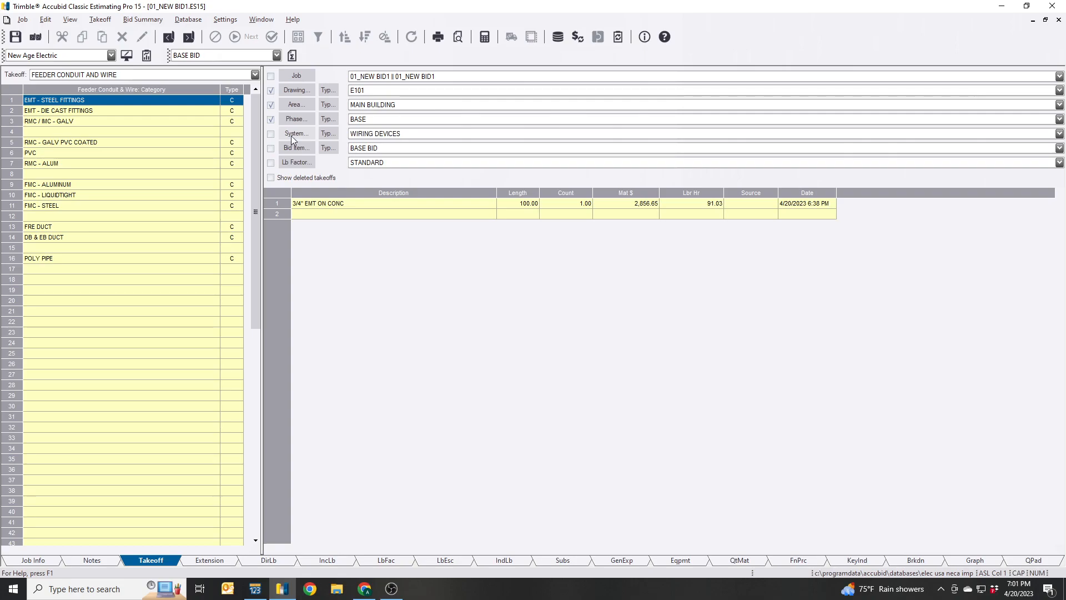
Step: Pick WIRING DEVICES in the system list and turn on the System breakdown
click(294, 133)
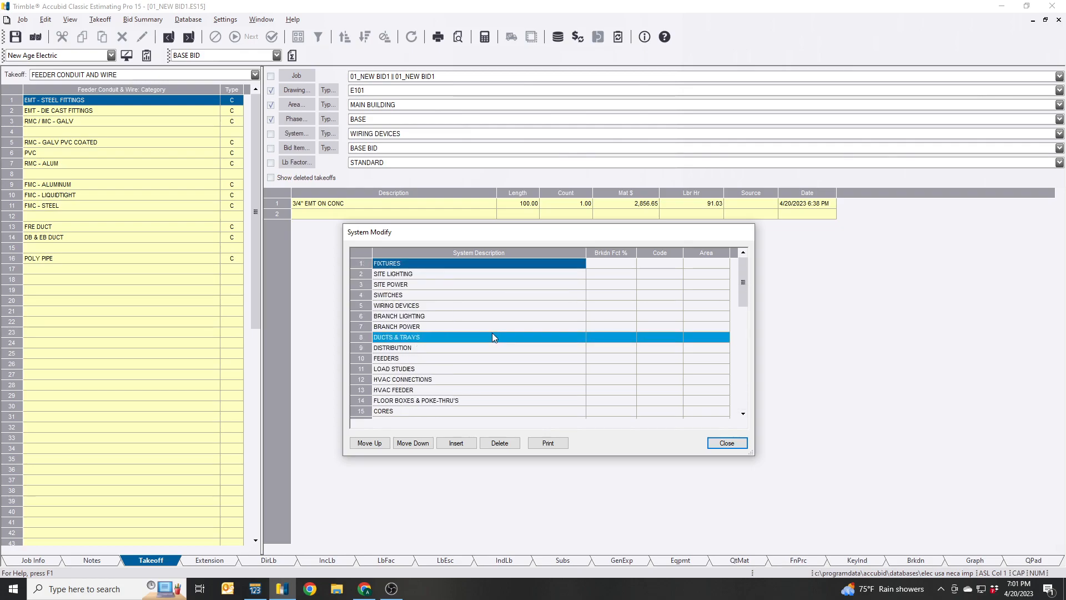
click(476, 347)
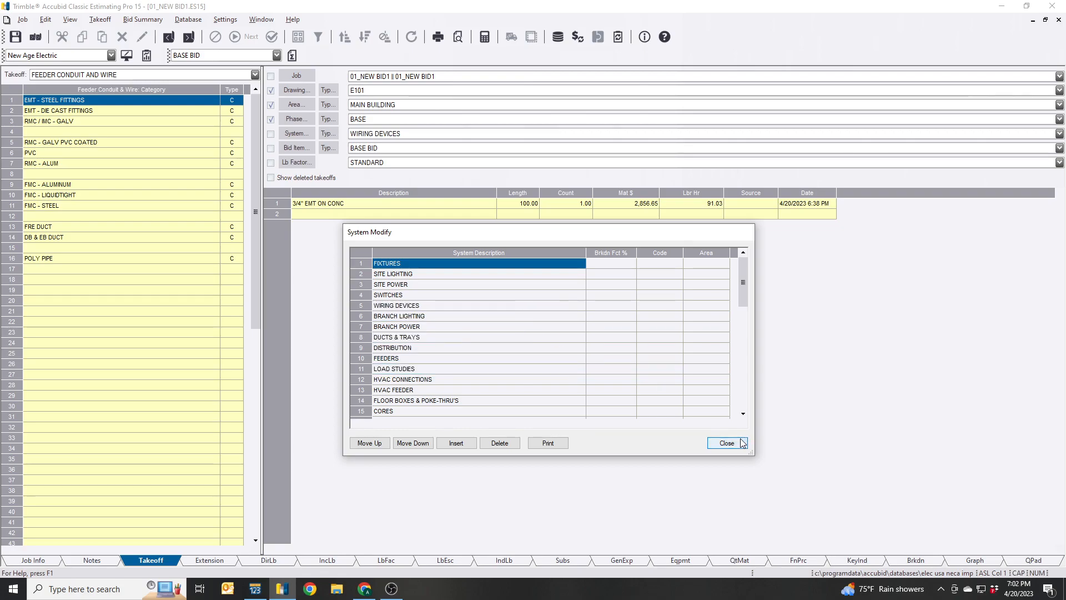
click(726, 442)
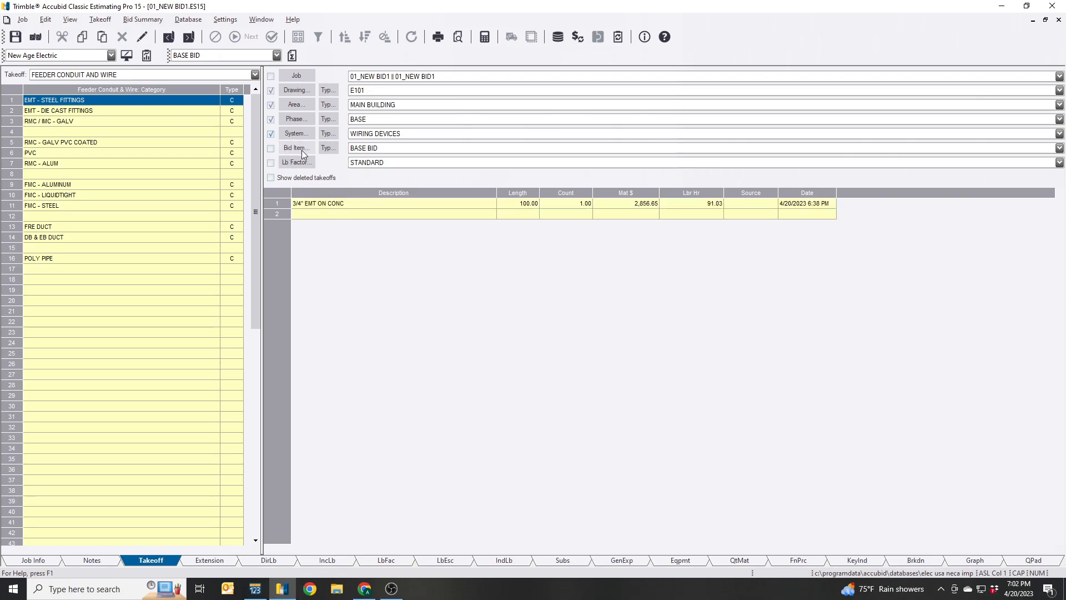
Step: Review the bid item list, pick BASE BID and turn on the Bid Item breakdown
click(296, 148)
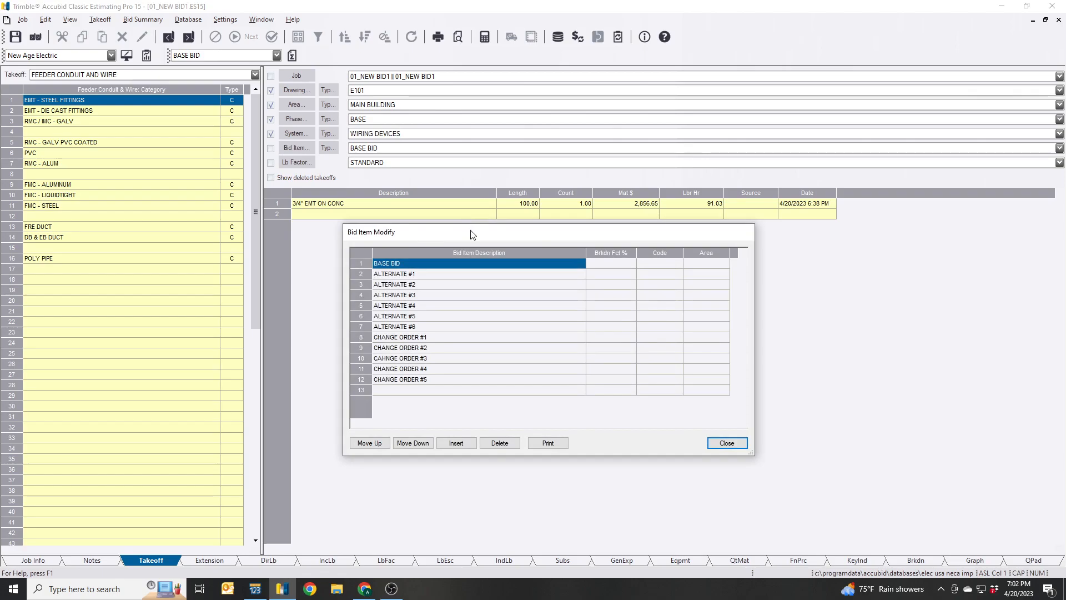
drag(473, 232, 453, 226)
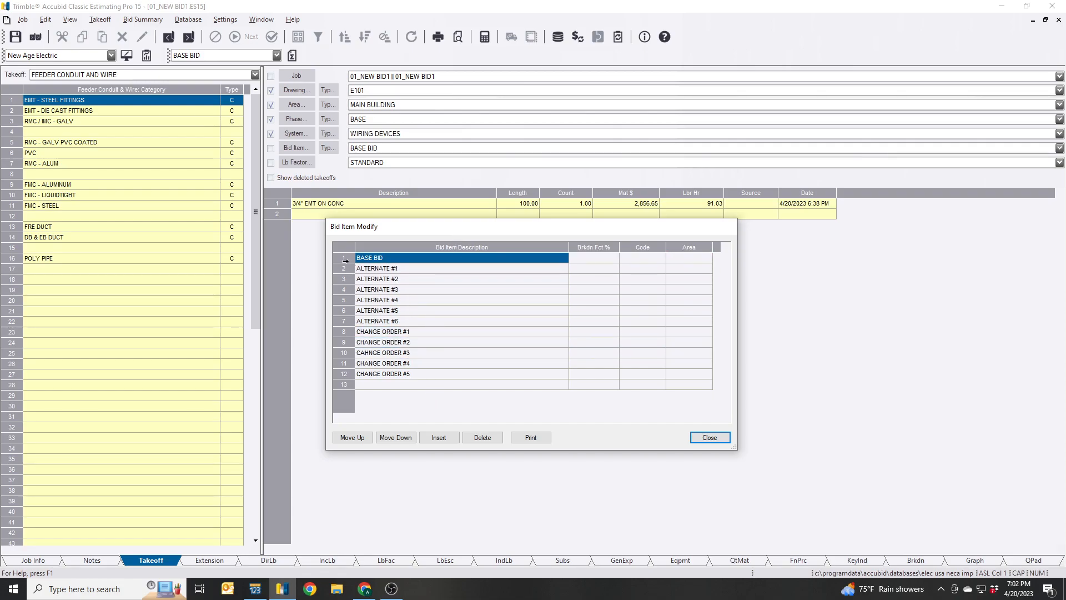
click(376, 300)
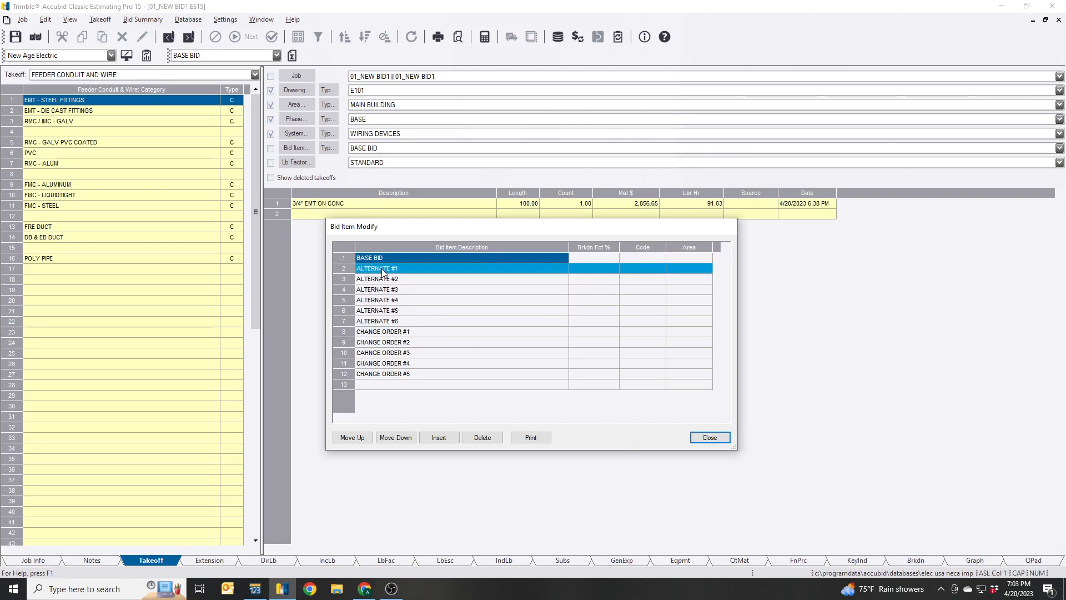
click(708, 437)
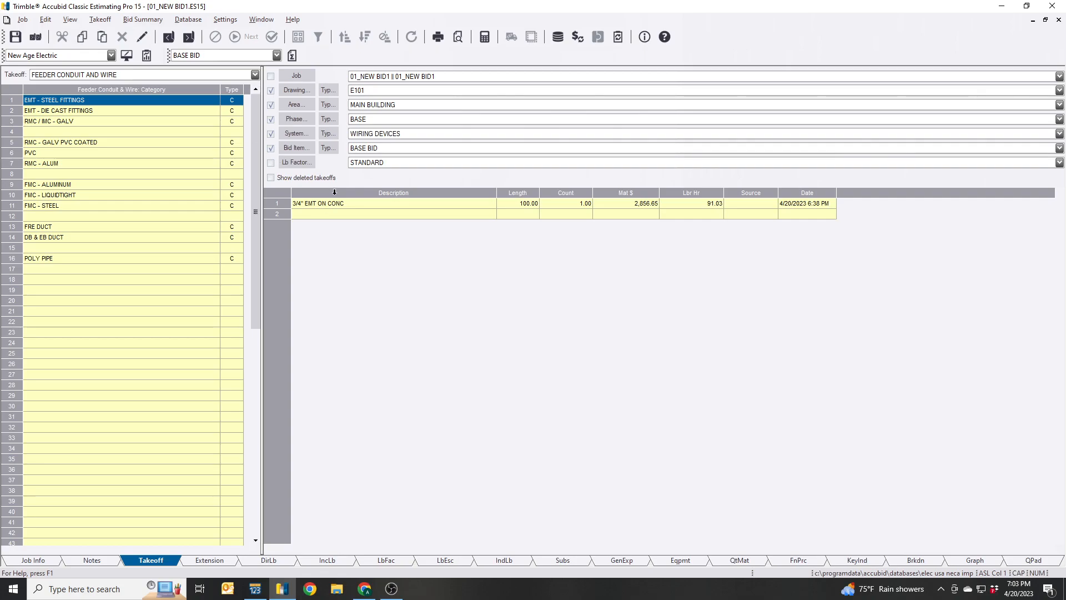
Step: Preview ALTERNATE #2, then filter by BASE BID only, with Drawing, Area, Phase and System off
click(393, 203)
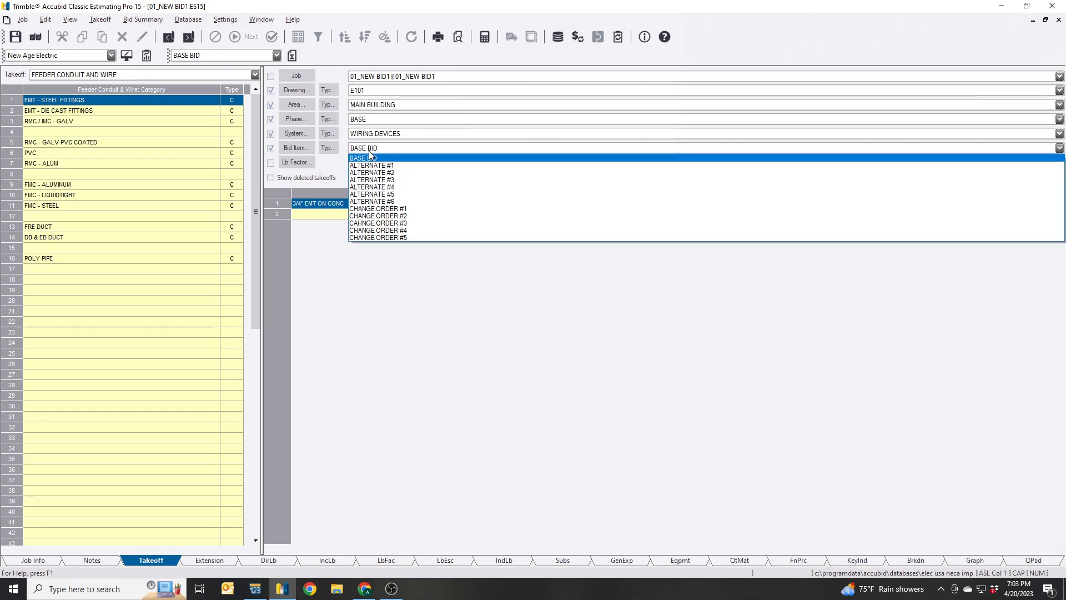
click(371, 172)
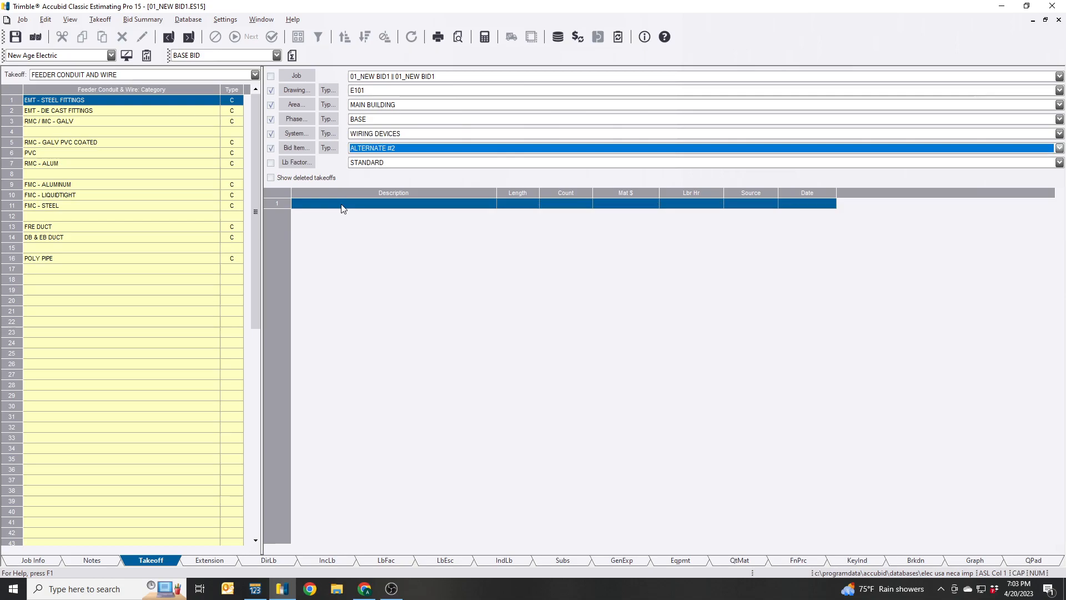
click(1058, 149)
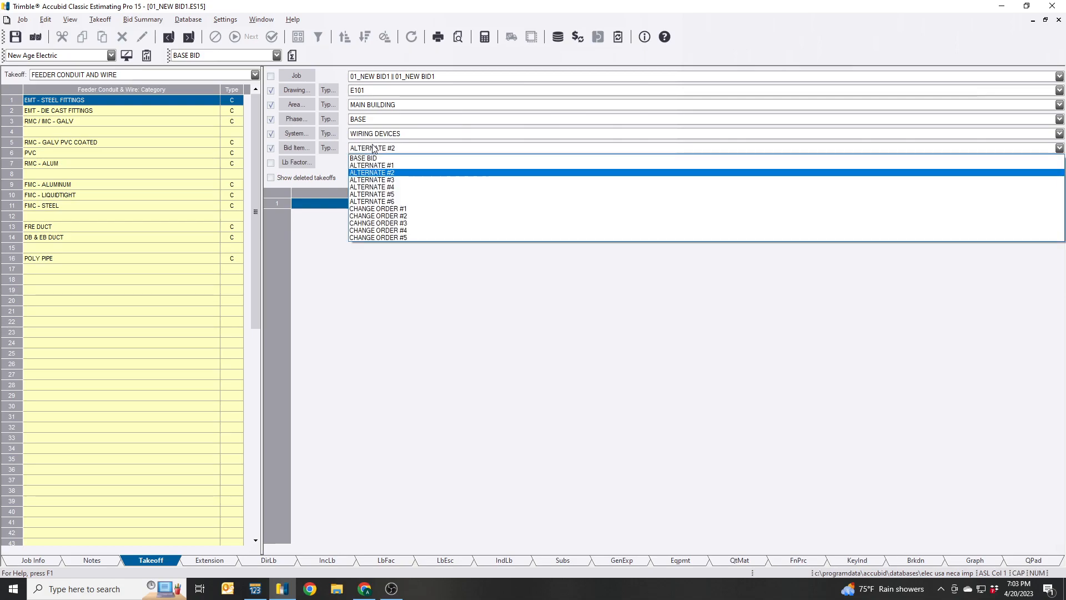
click(371, 172)
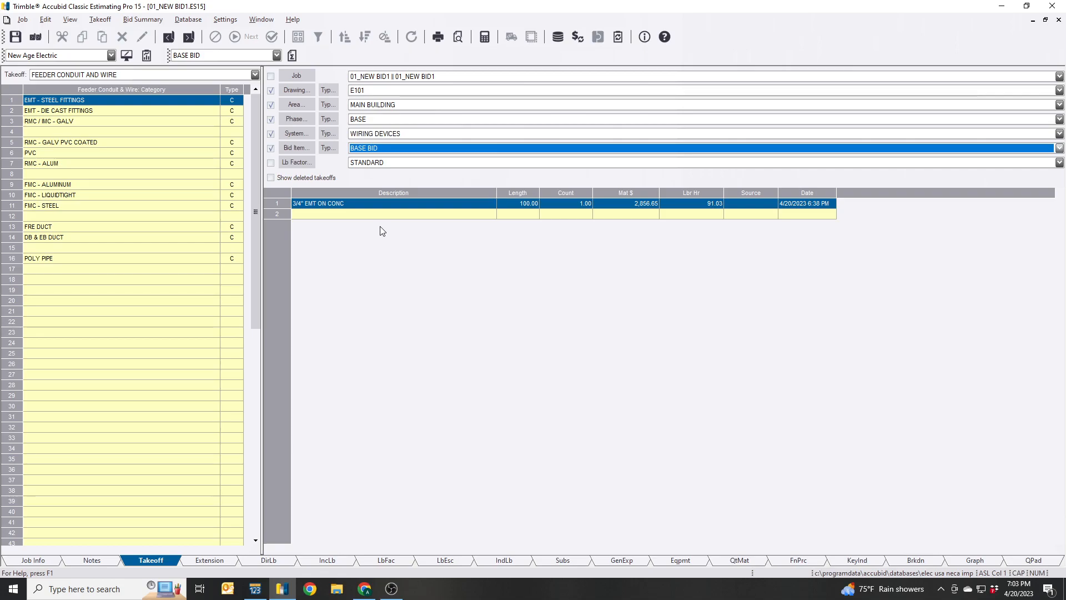
mouse_move(329, 152)
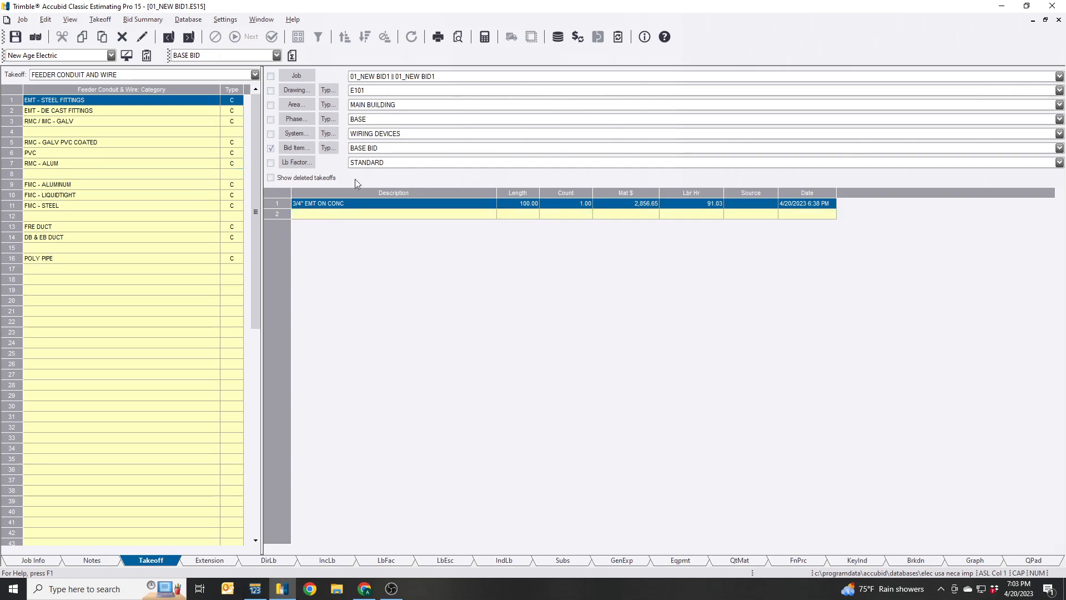
click(1058, 148)
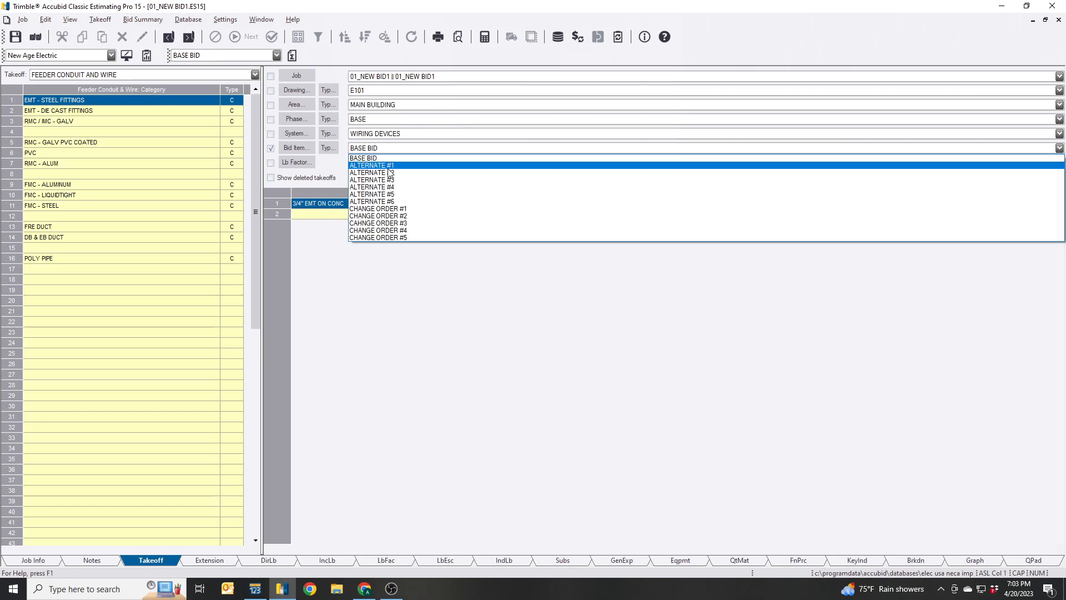
click(372, 165)
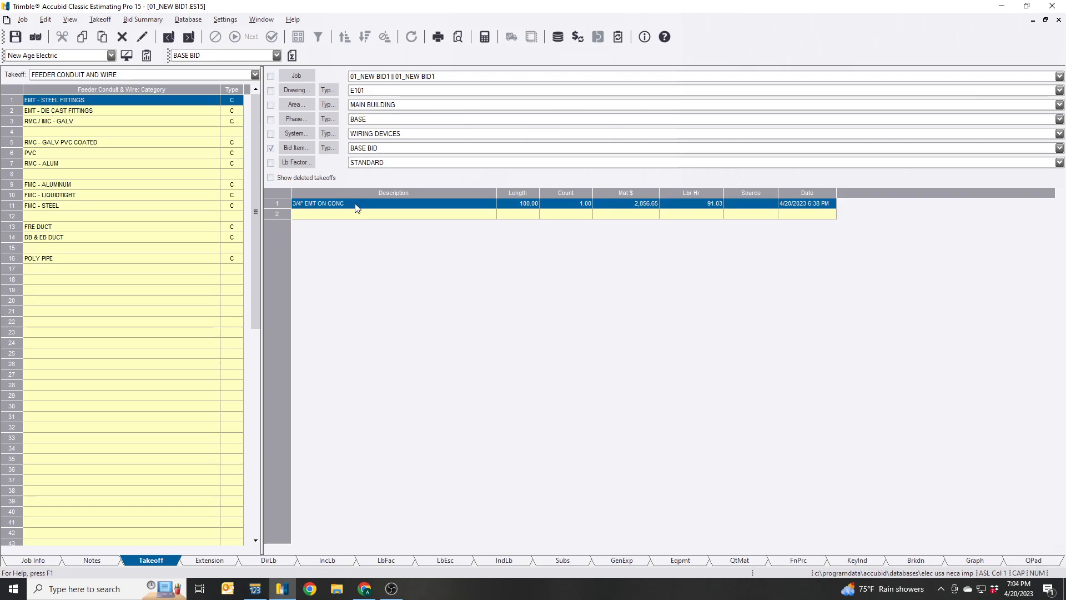
Step: Change the 3/4" EMT ON CONC takeoff's bid item breakdown to ALTERNATE #1
right_click(354, 207)
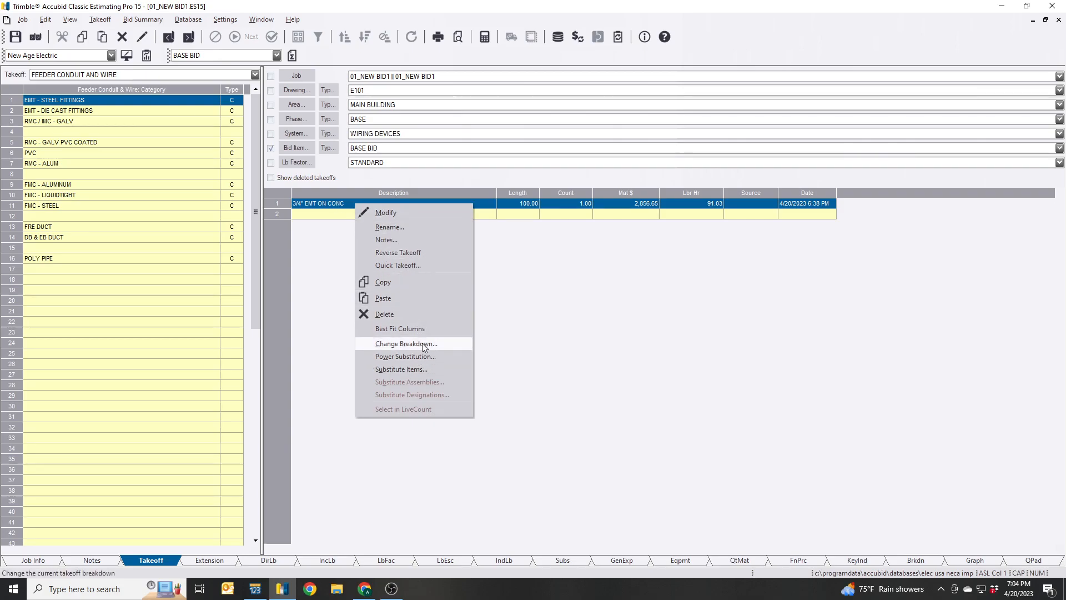
click(406, 343)
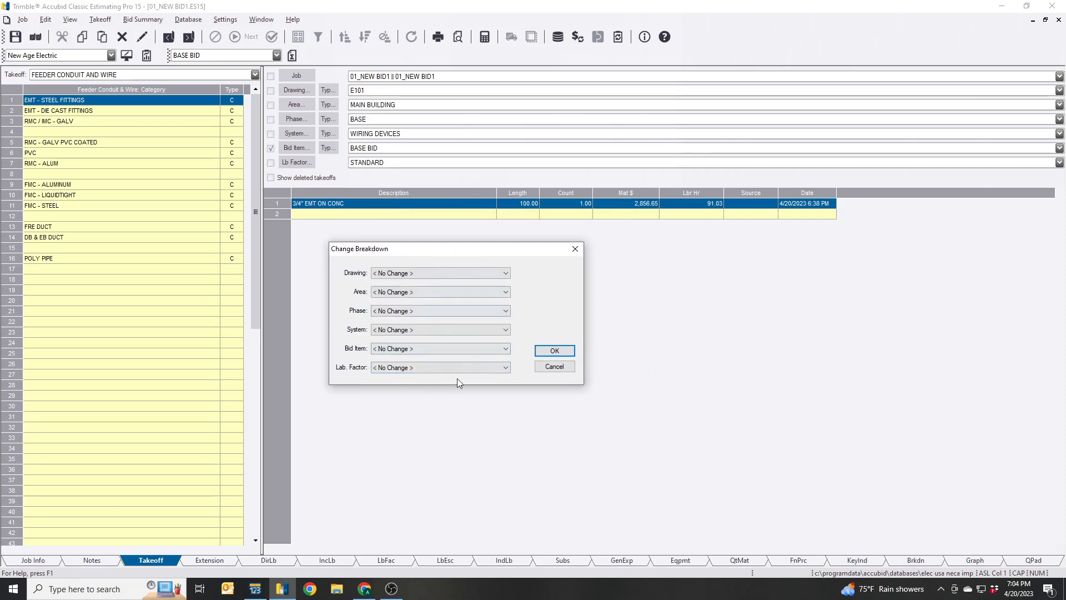
mouse_move(397, 329)
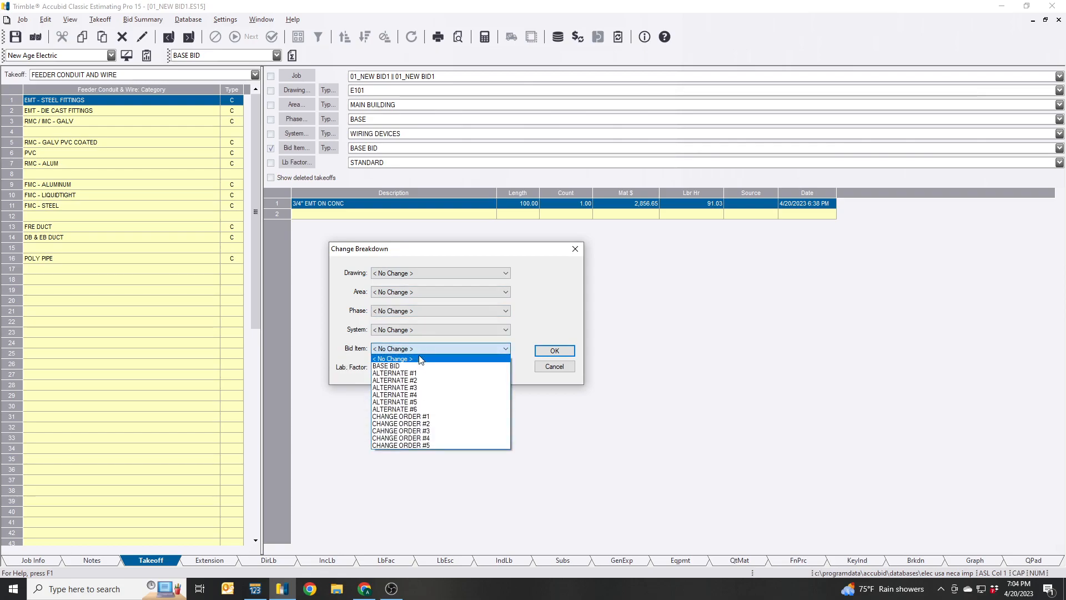
click(554, 366)
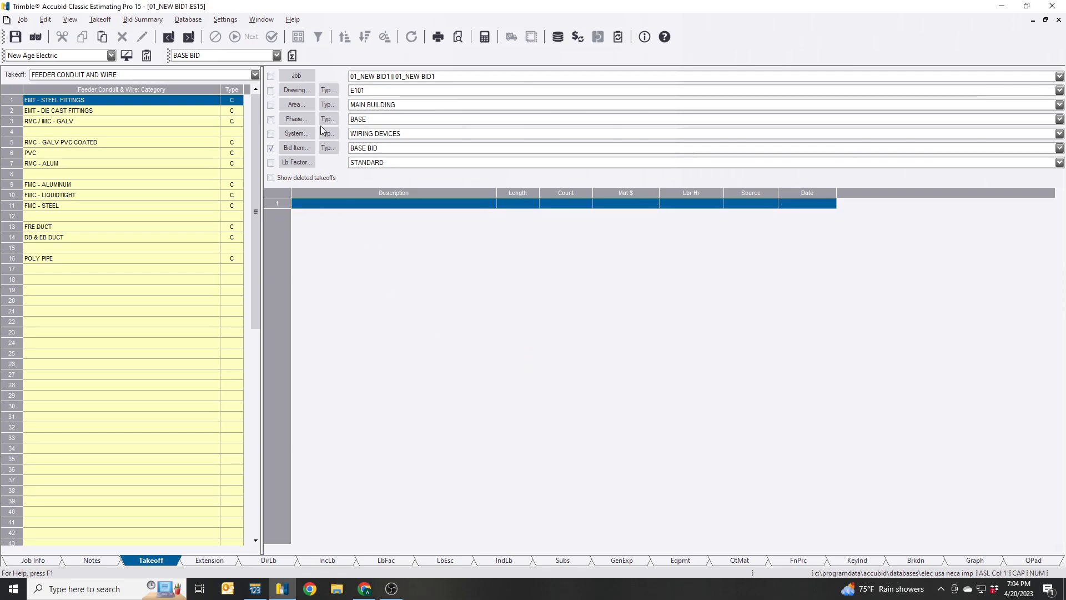
mouse_move(515, 364)
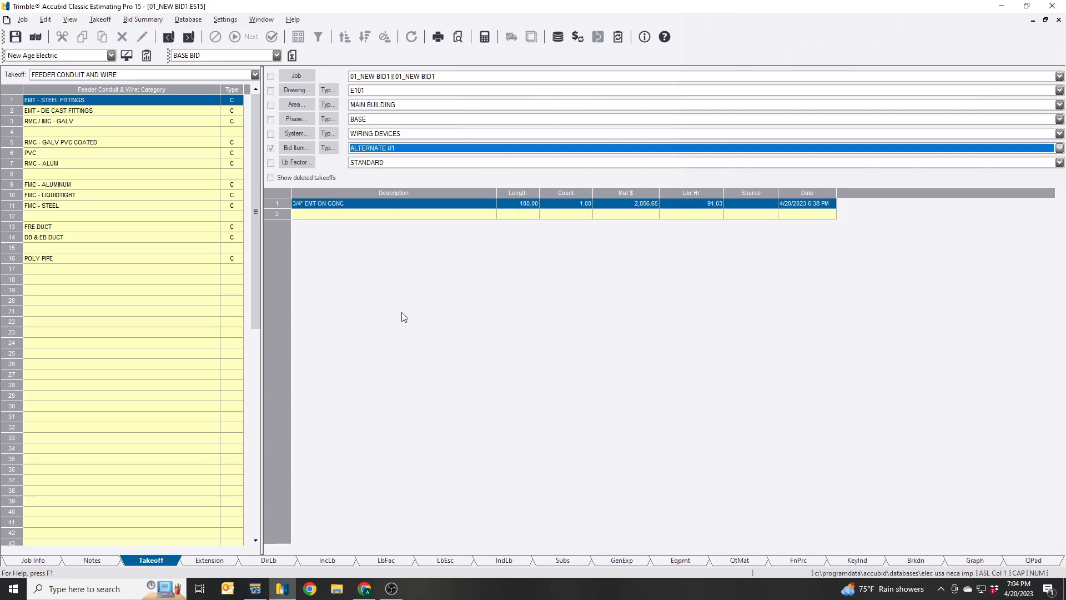
click(393, 213)
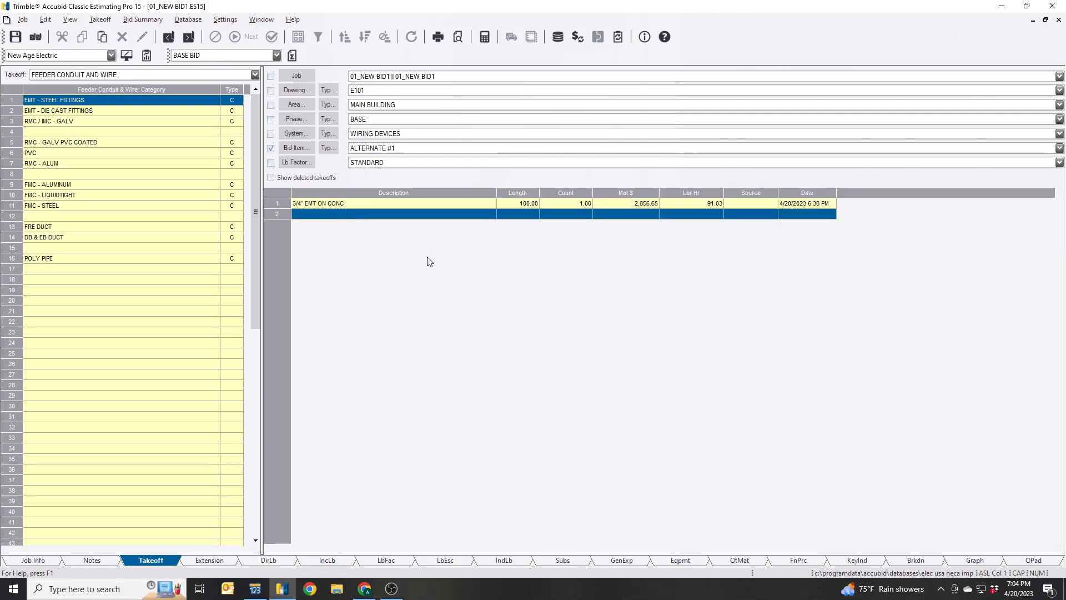
mouse_move(535, 463)
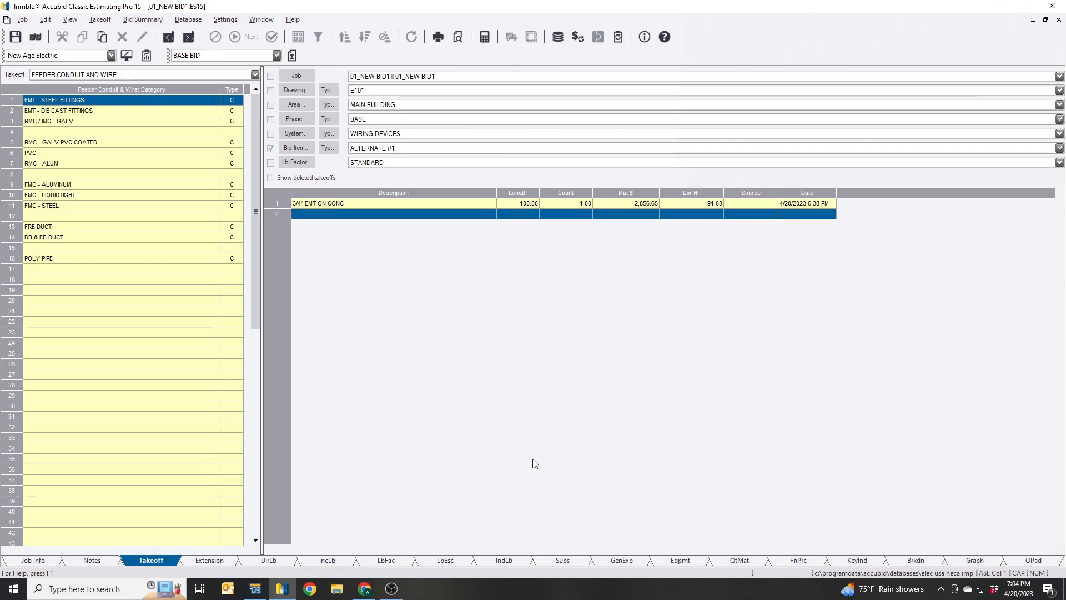
mouse_move(539, 463)
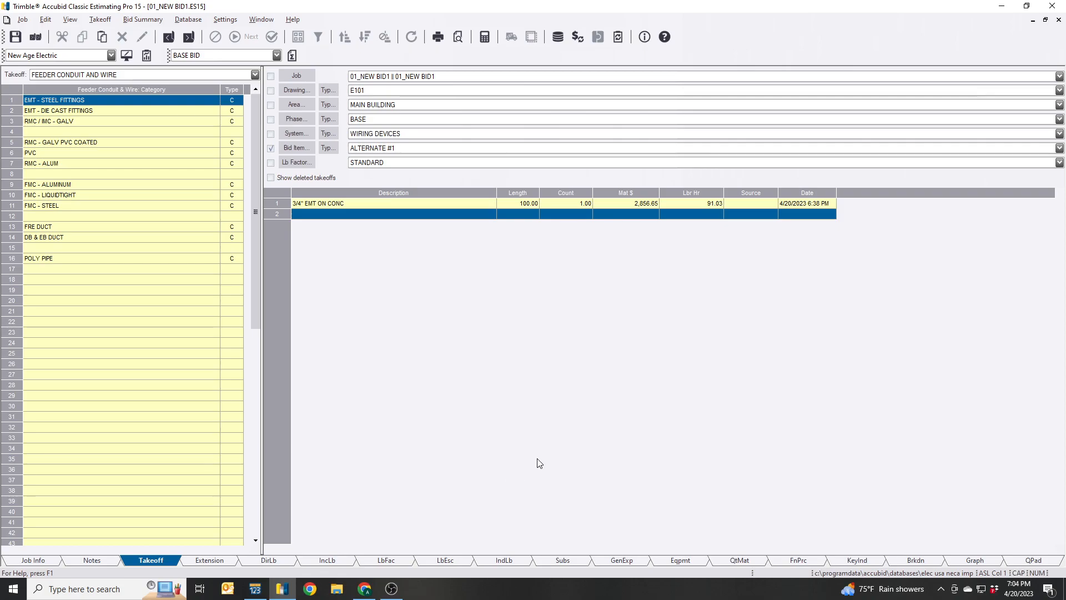